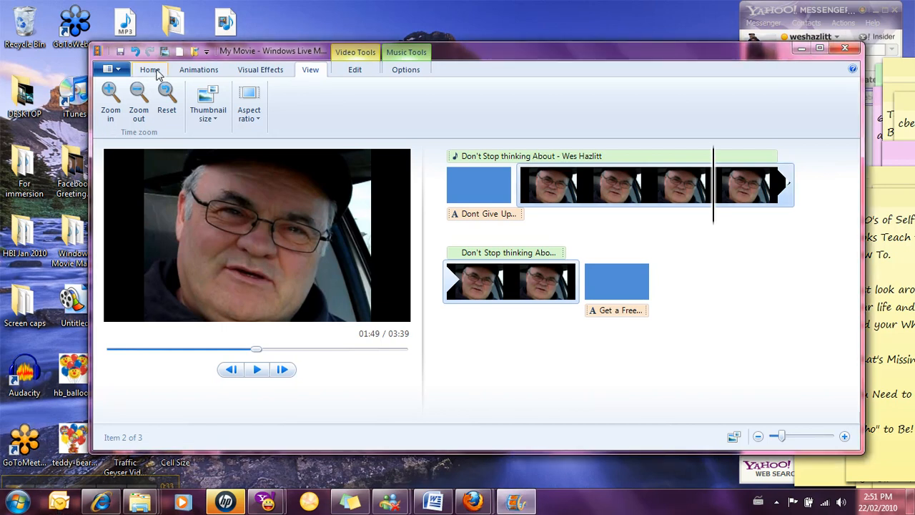
Zoom the storyboard out two levels so the title, clip, text card and song fit one row.
left_click(150, 69)
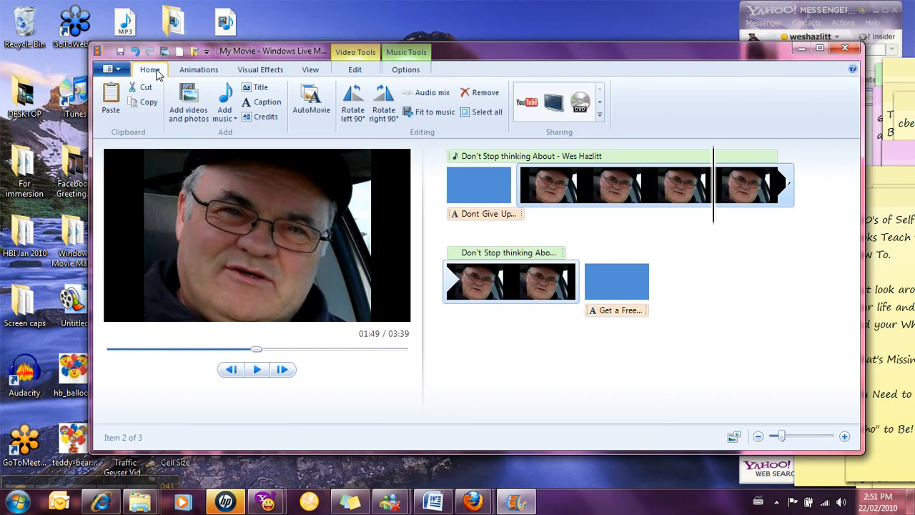
mouse_move(342, 91)
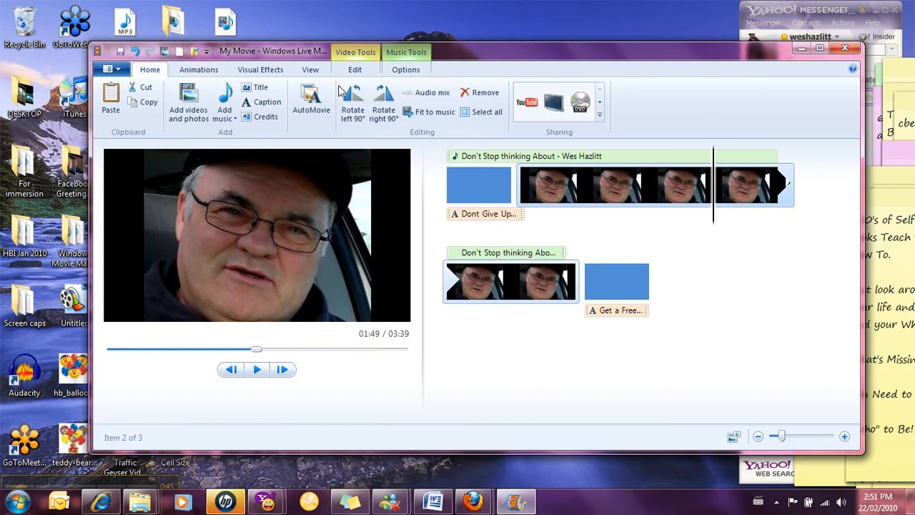
left_click(310, 69)
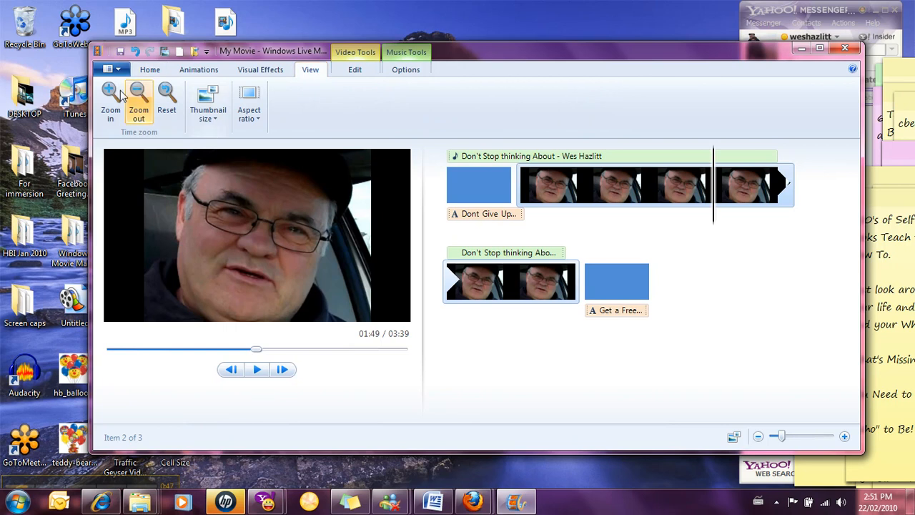
mouse_move(110, 97)
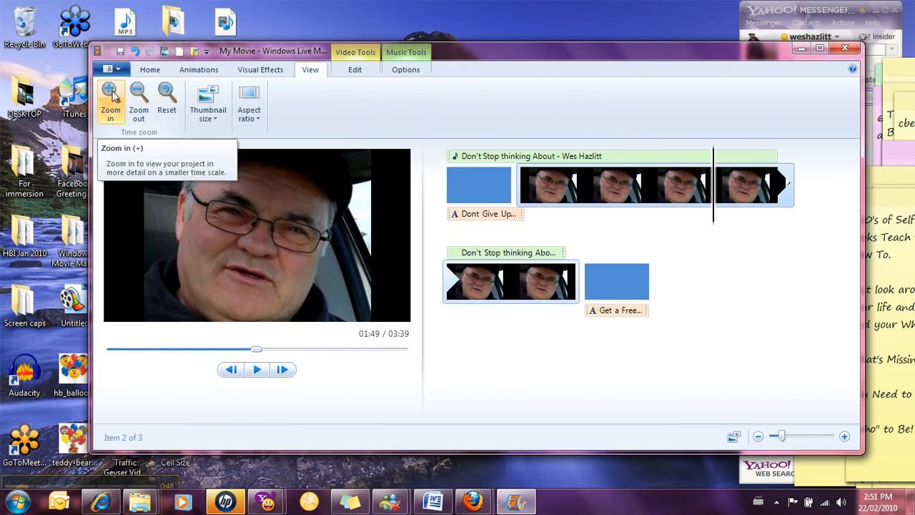
left_click(138, 100)
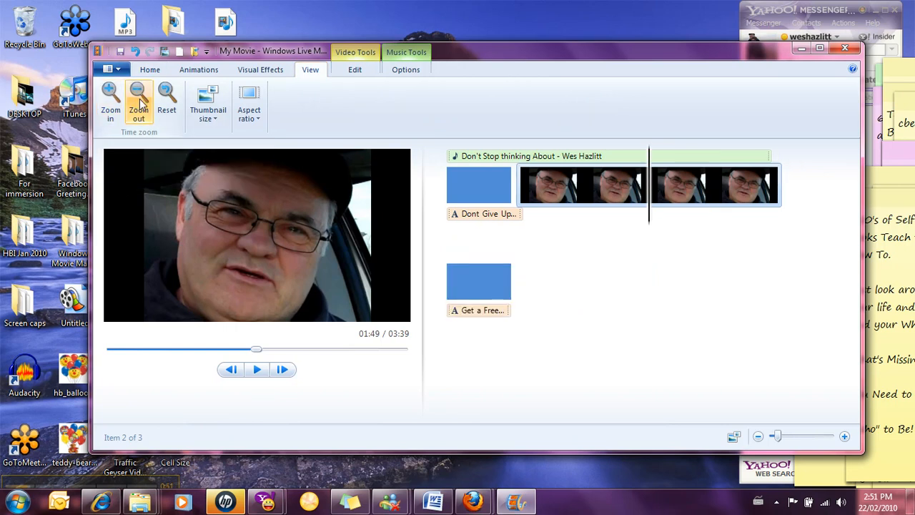
left_click(138, 100)
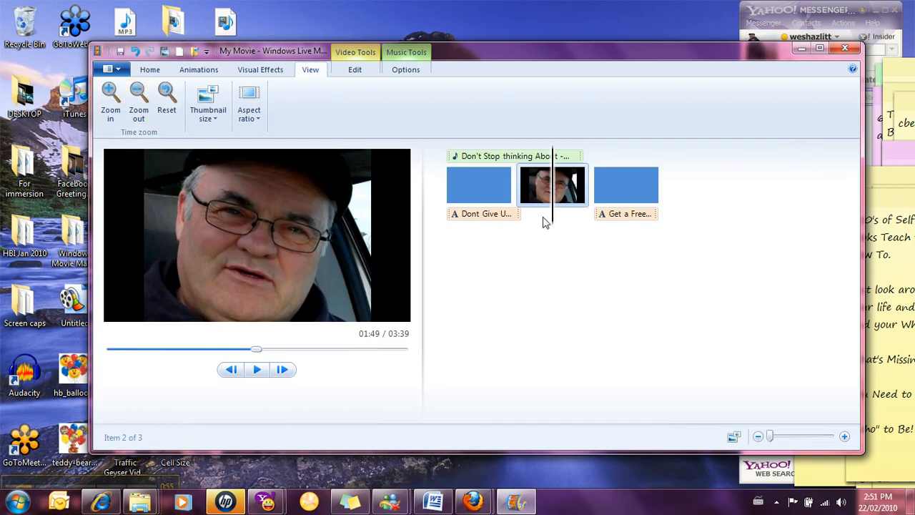
mouse_move(263, 67)
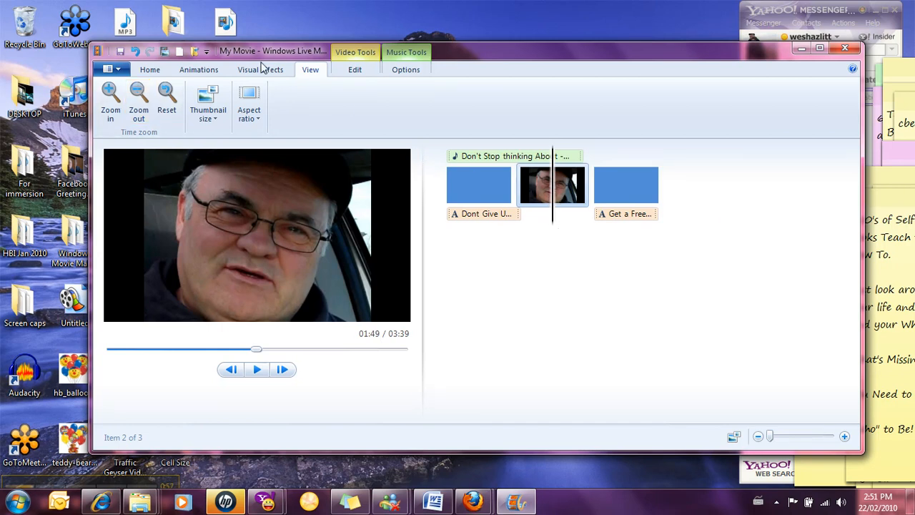
mouse_move(111, 96)
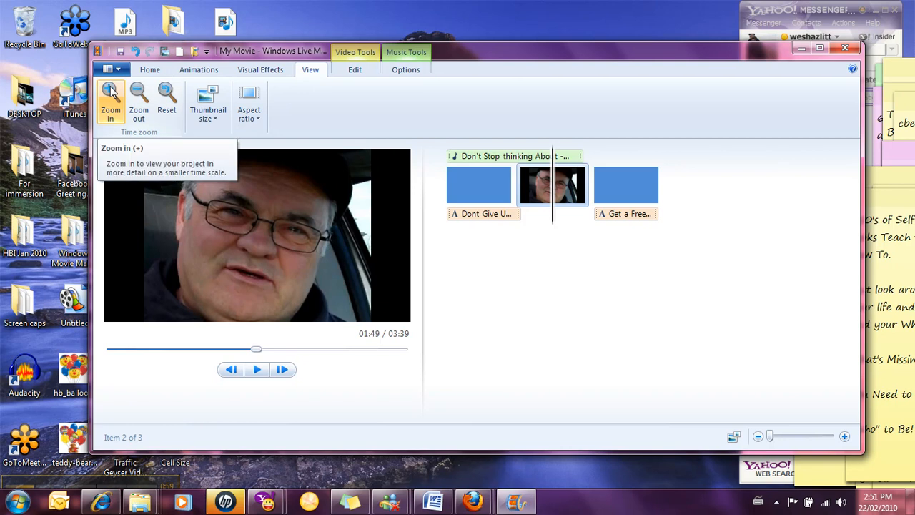
Zoom the timeline back in and move the playhead to 01:32 of the movie.
left_click(111, 100)
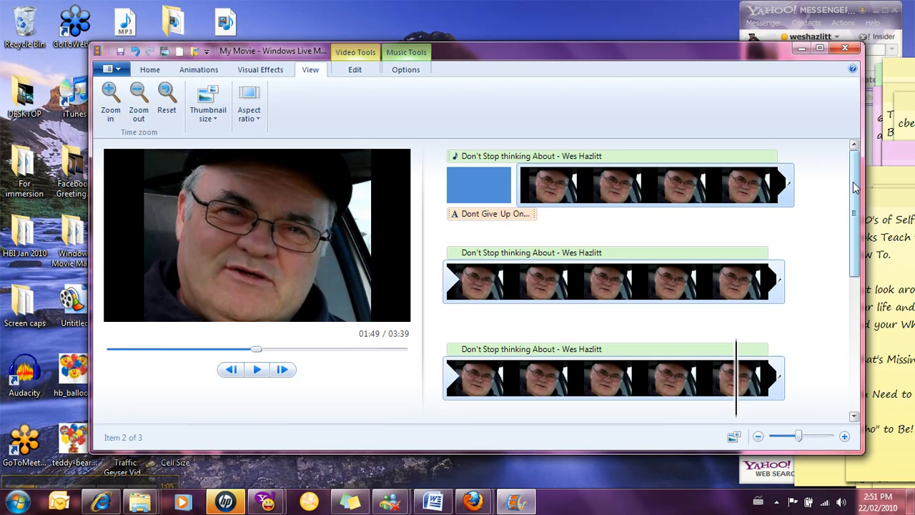
scroll("down", 3)
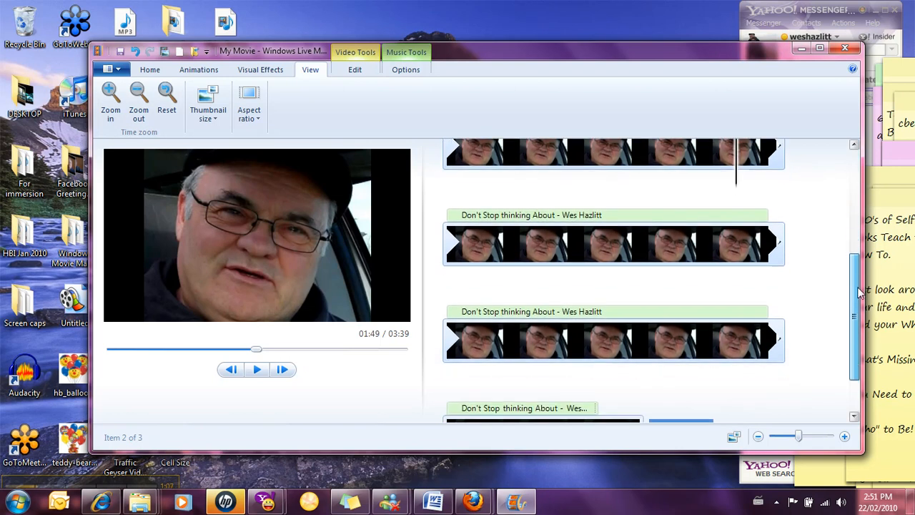
scroll("down", 3)
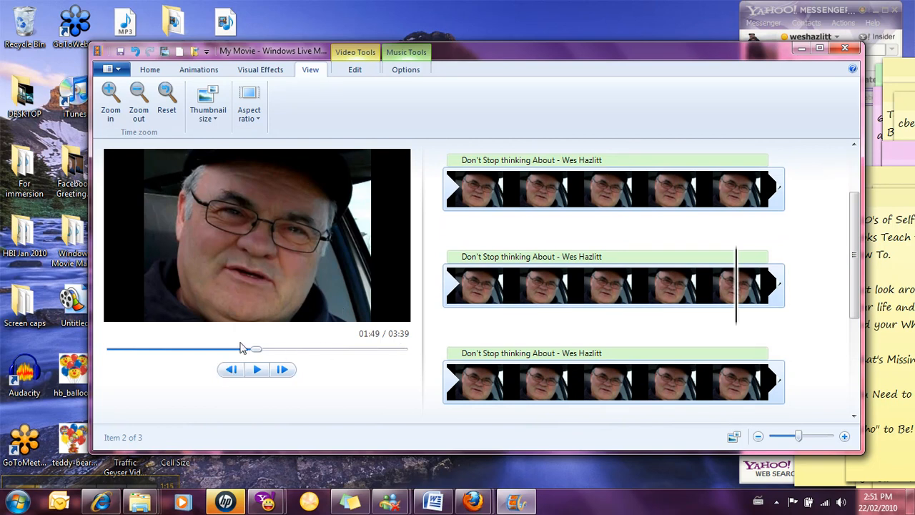
left_click_drag(256, 349, 233, 349)
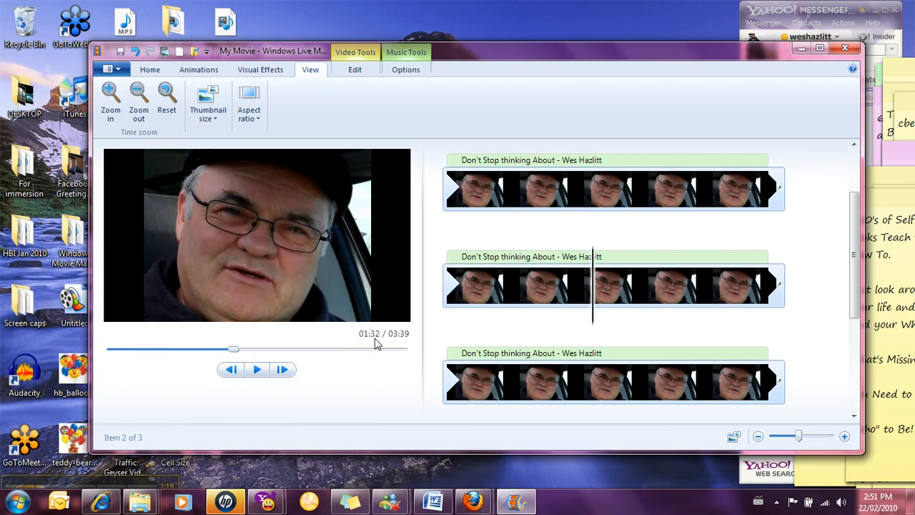
mouse_move(262, 188)
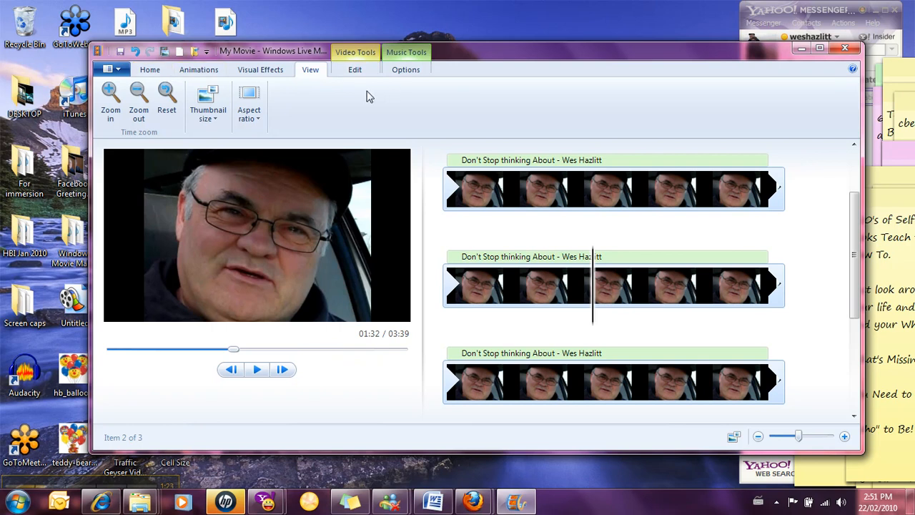
Add a caption at the 1:32 playhead reading 'For More info Go To WesWisdom.com'.
left_click(150, 69)
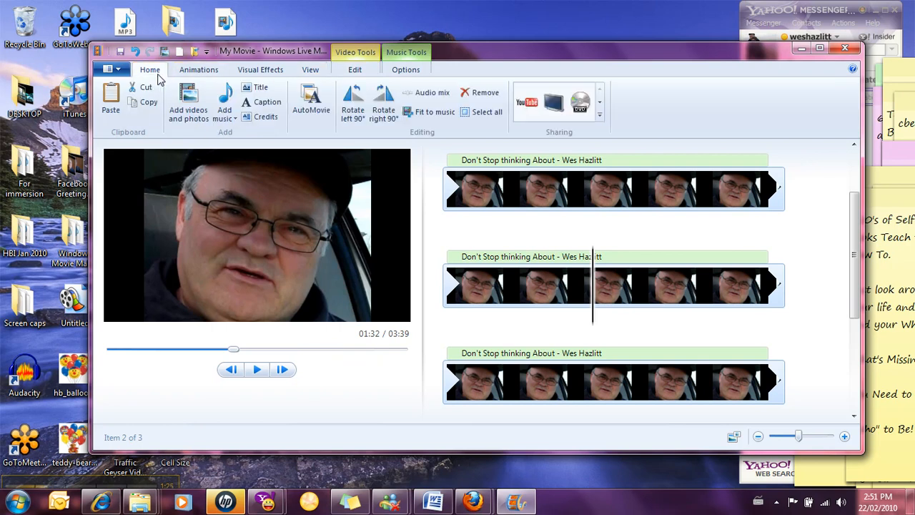
left_click(267, 101)
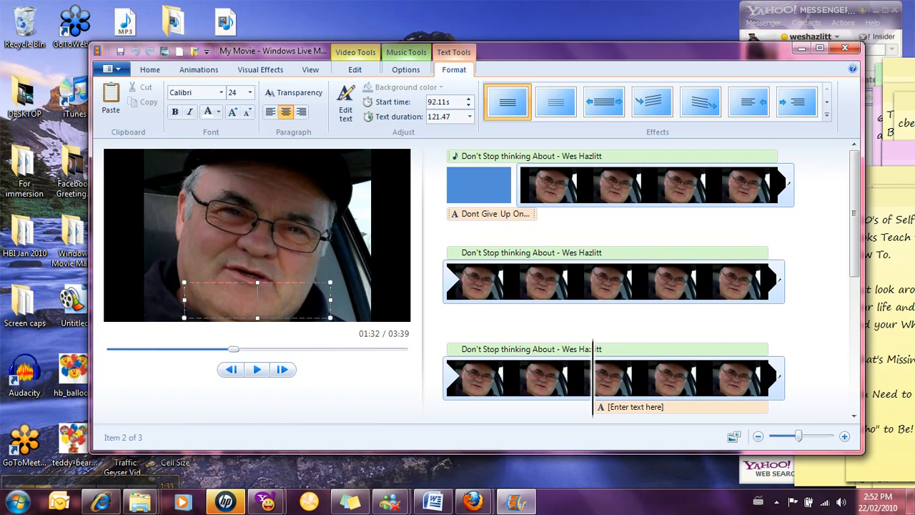
type("for More info")
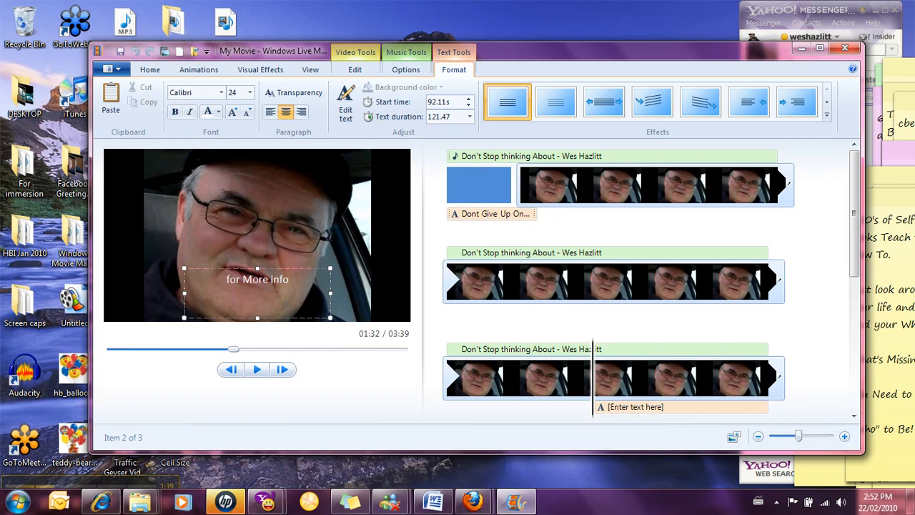
type("Go To")
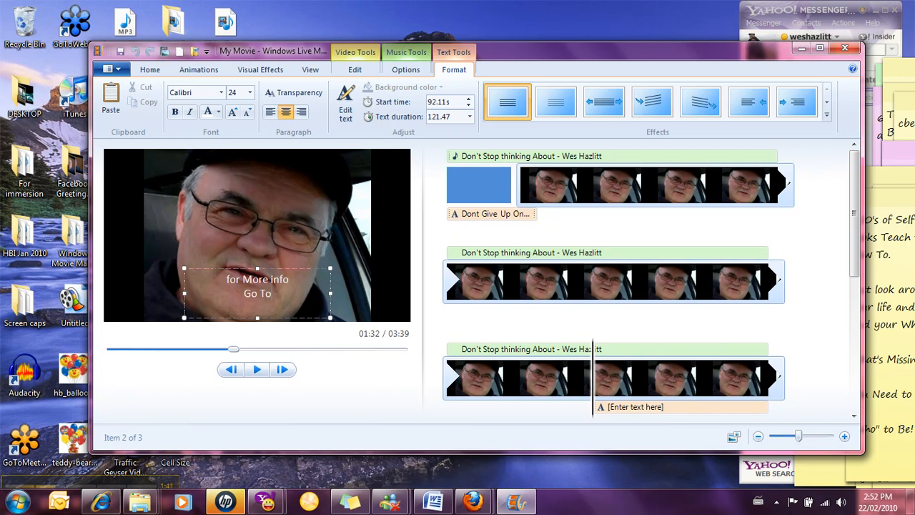
type("WesW")
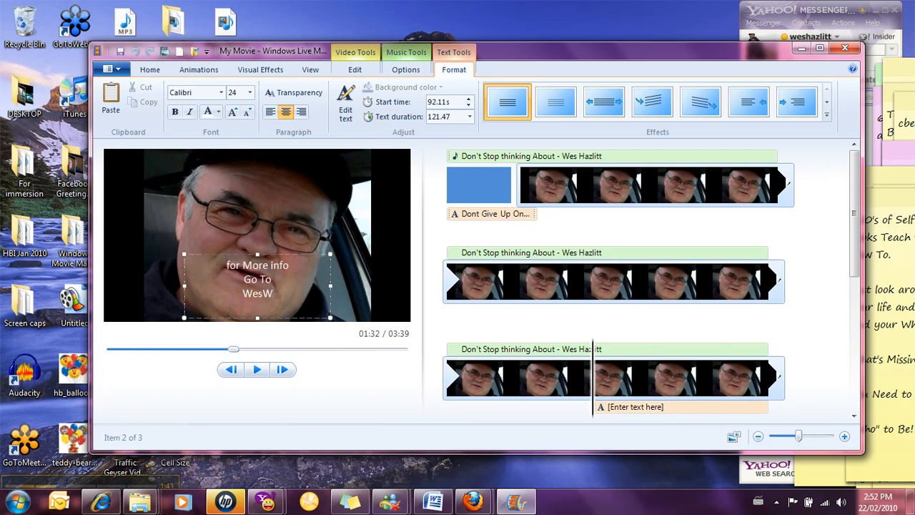
type("isd")
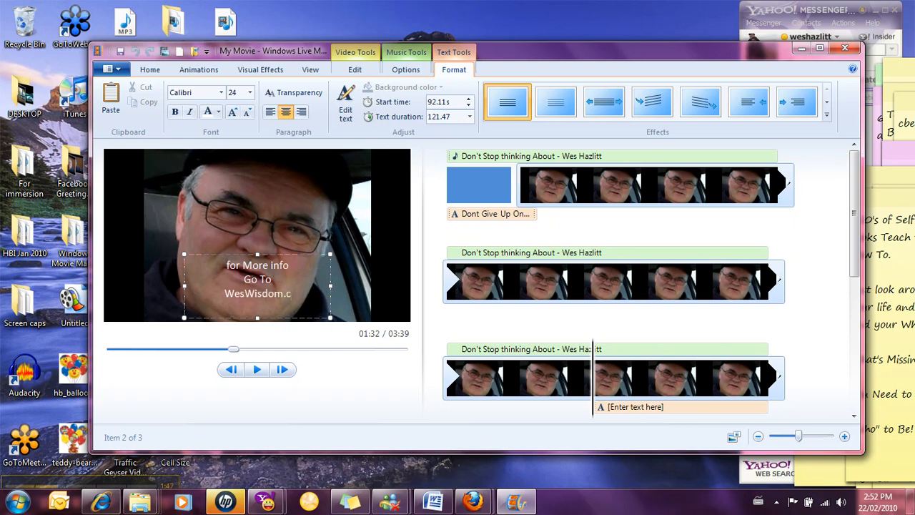
type("om")
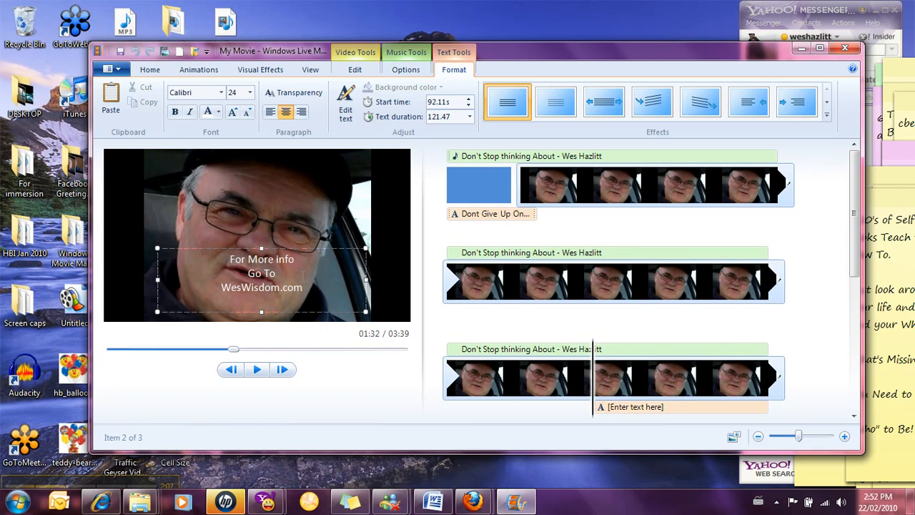
Adjust the caption's transparency, keep its text white, and make it italic.
left_click(293, 92)
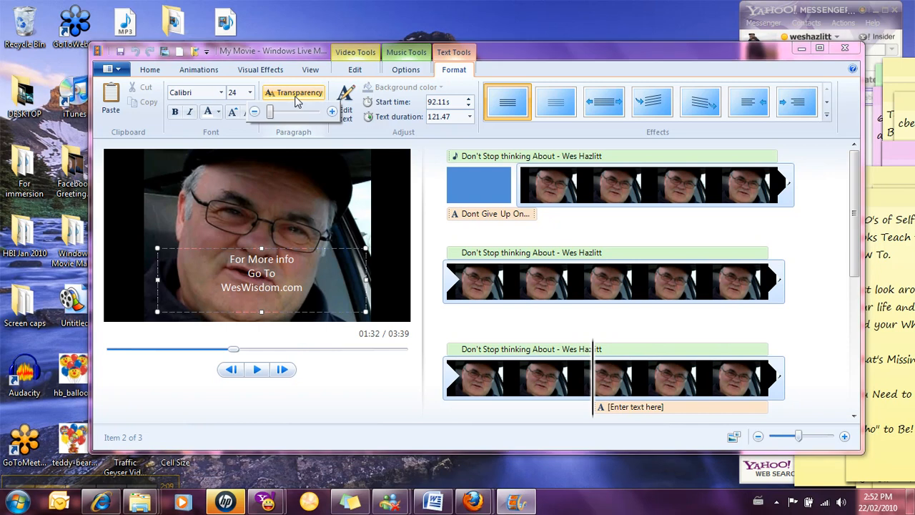
left_click_drag(269, 113, 304, 112)
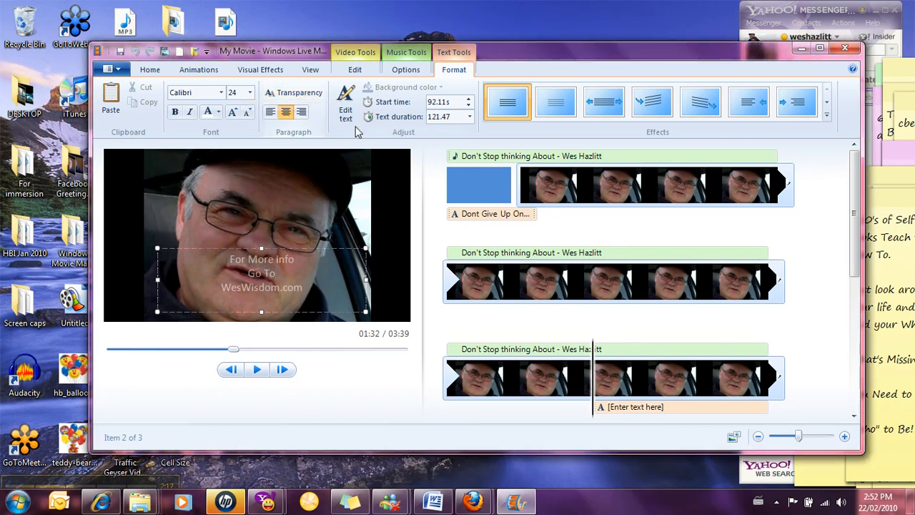
left_click(208, 112)
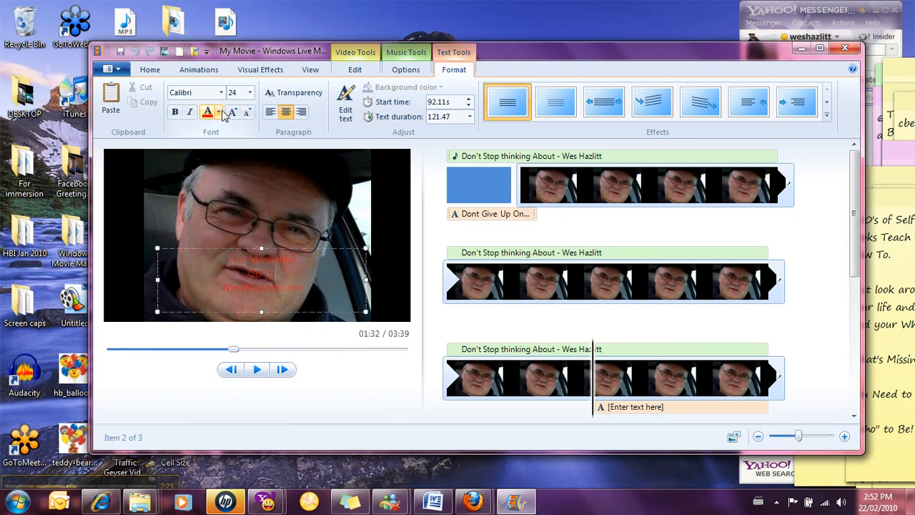
left_click(207, 112)
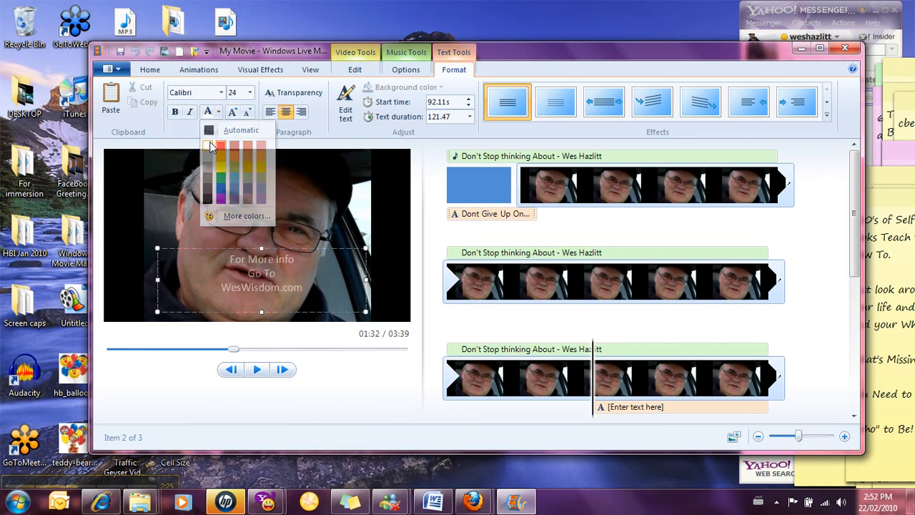
left_click(174, 112)
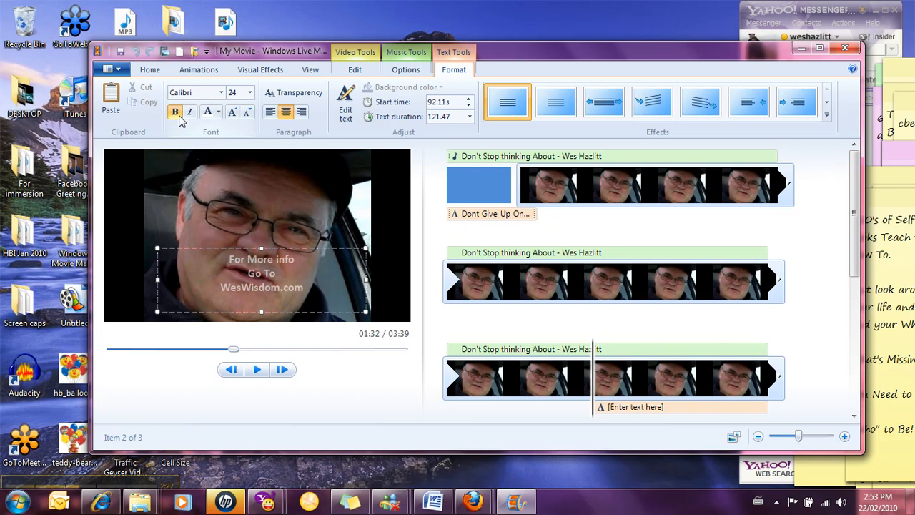
left_click(175, 112)
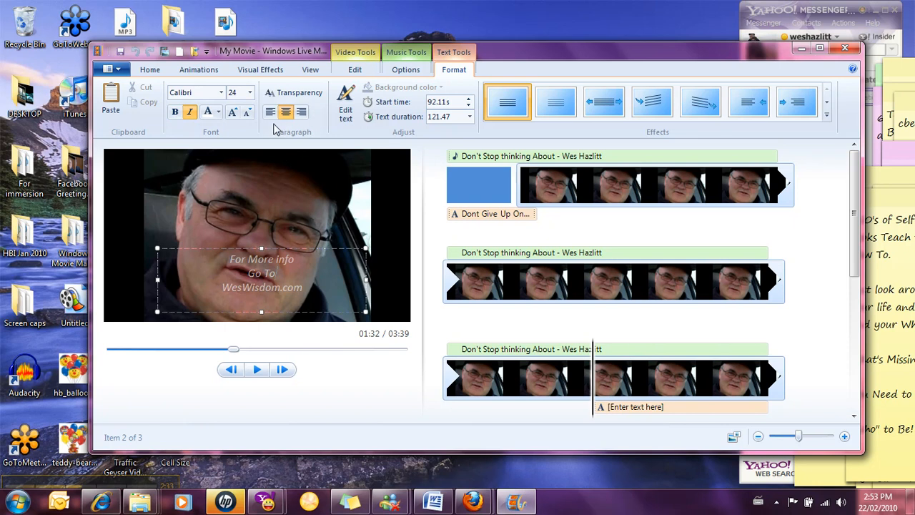
left_click(270, 112)
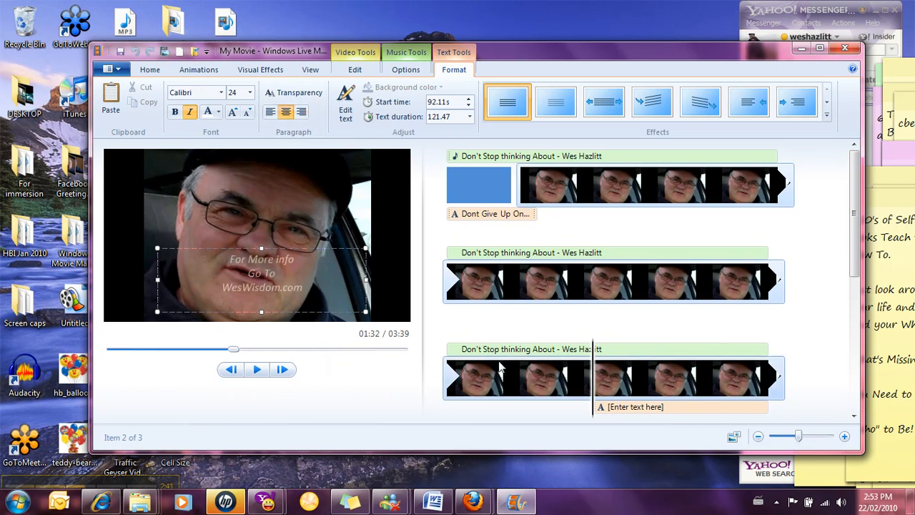
mouse_move(634, 406)
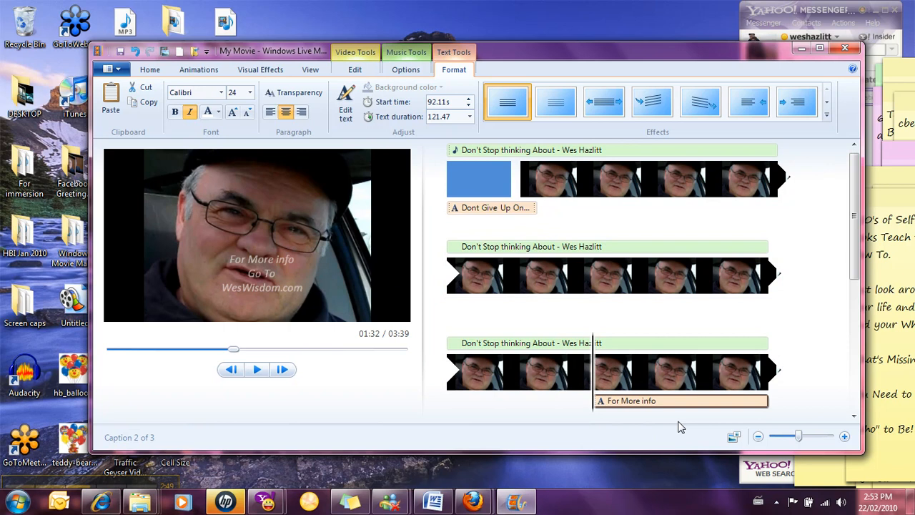
mouse_move(652, 400)
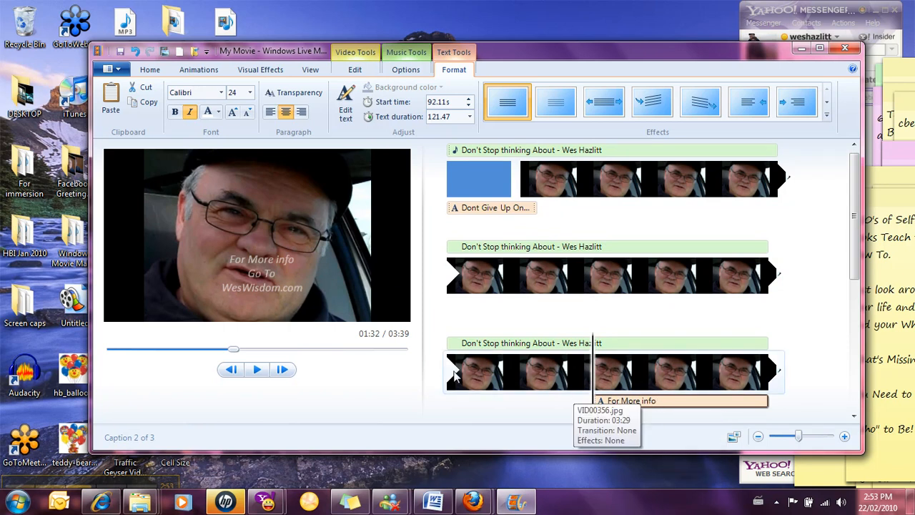
mouse_move(492, 164)
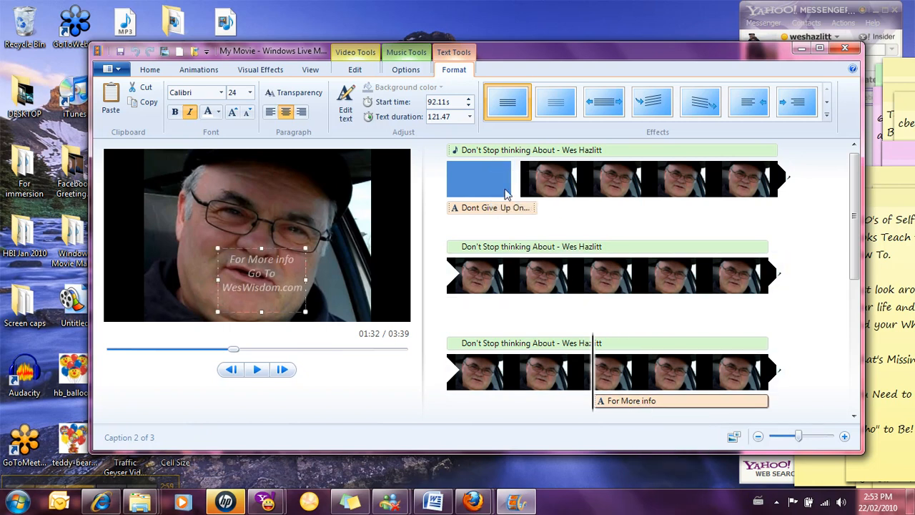
Set the WesWisdom.com caption's text duration to 7.00 seconds.
left_click(468, 116)
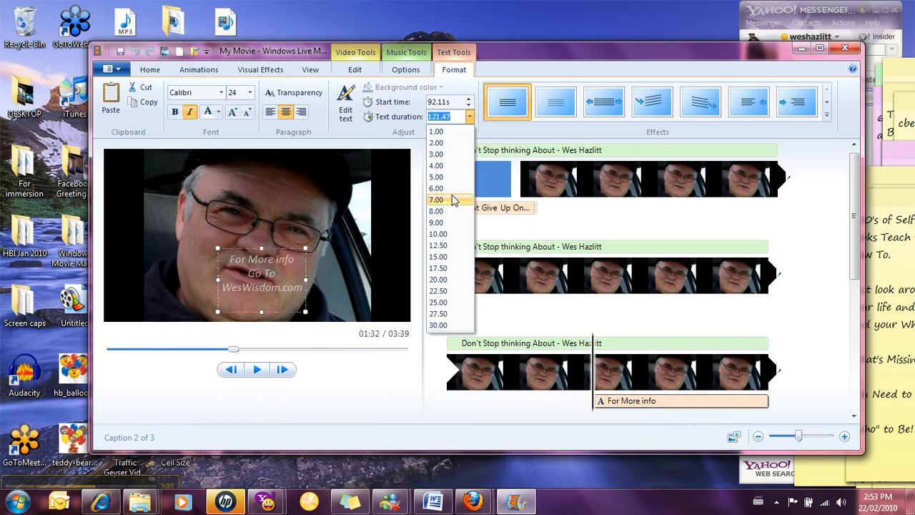
left_click(435, 199)
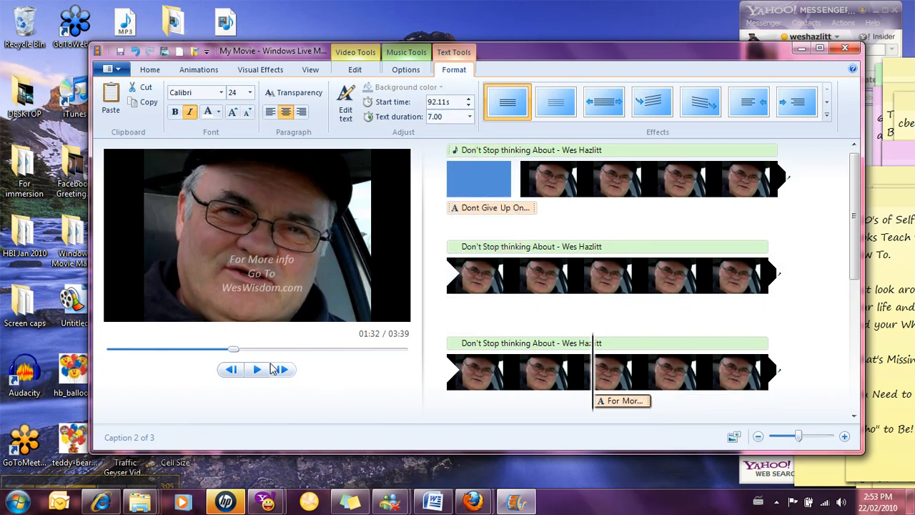
mouse_move(257, 369)
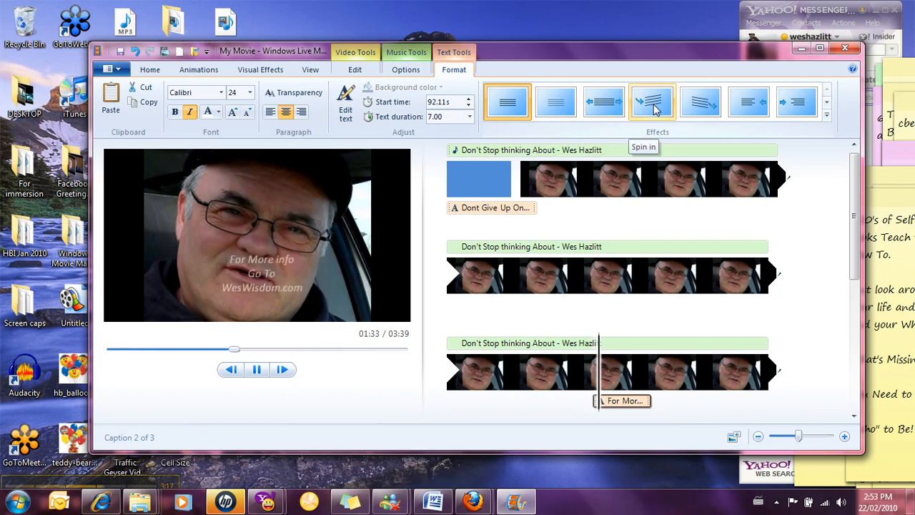
Apply the Spin in effect to the WesWisdom.com caption.
left_click(651, 100)
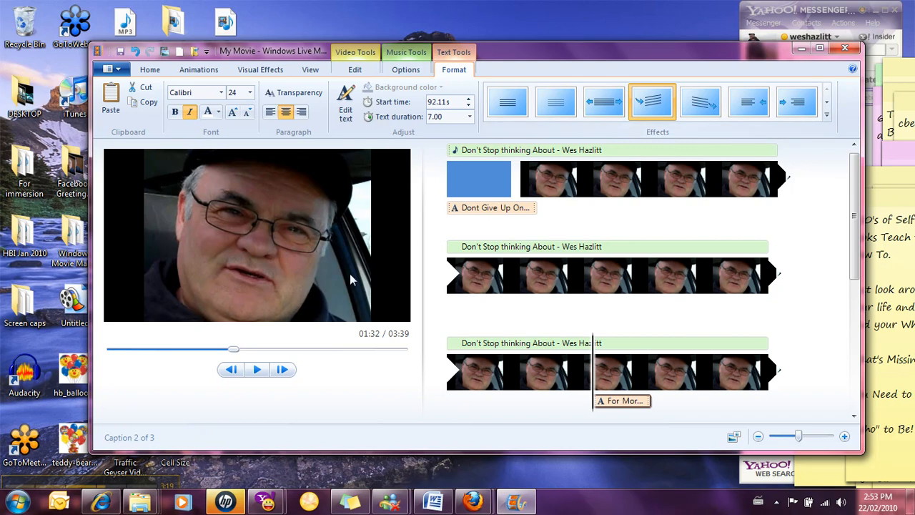
mouse_move(397, 299)
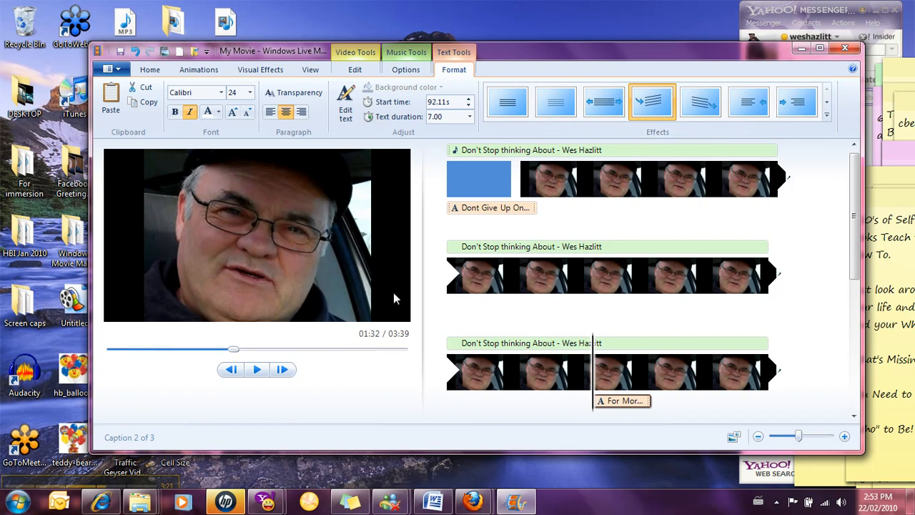
mouse_move(576, 304)
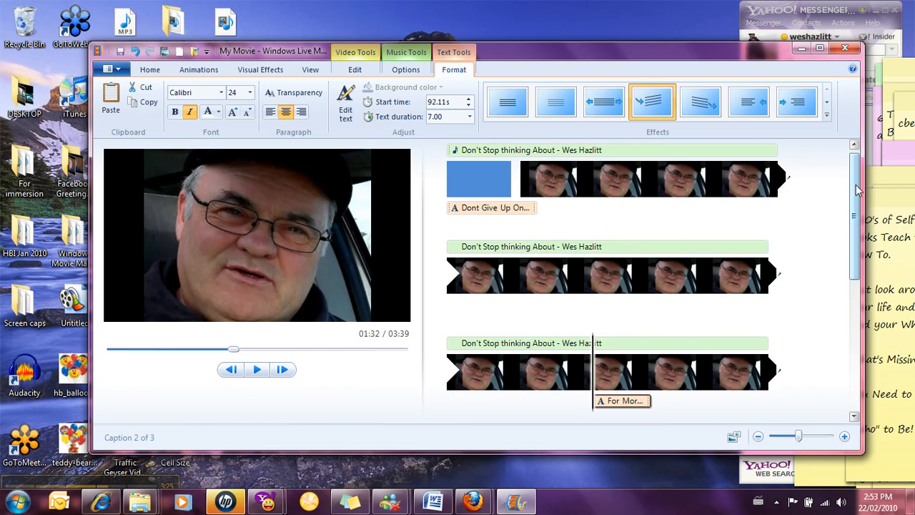
scroll("down", 3)
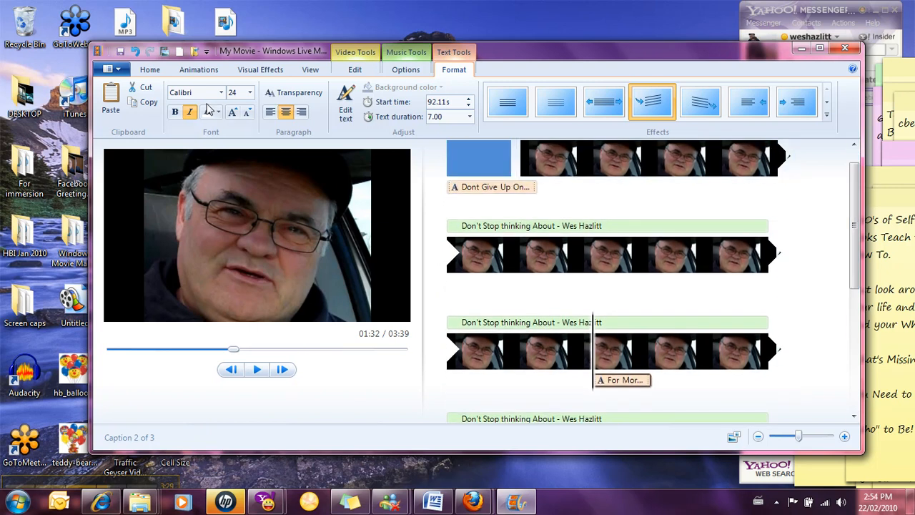
left_click(218, 111)
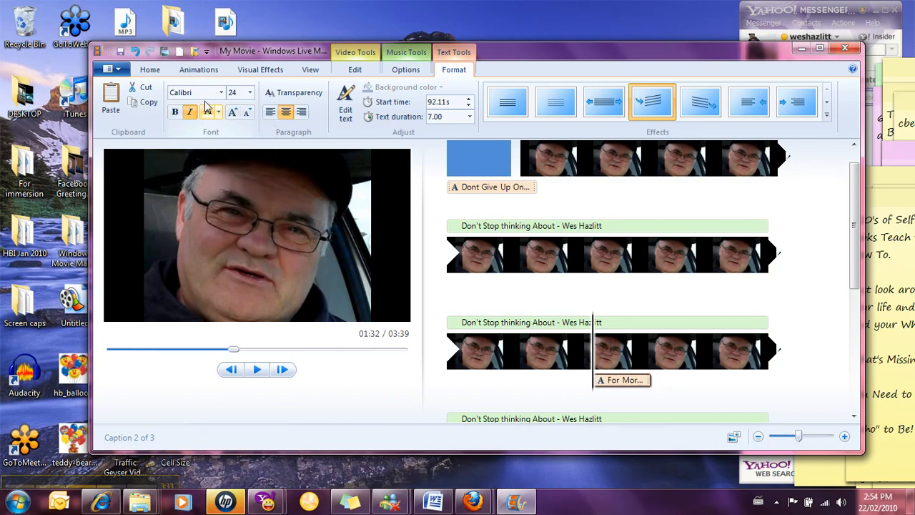
left_click(221, 93)
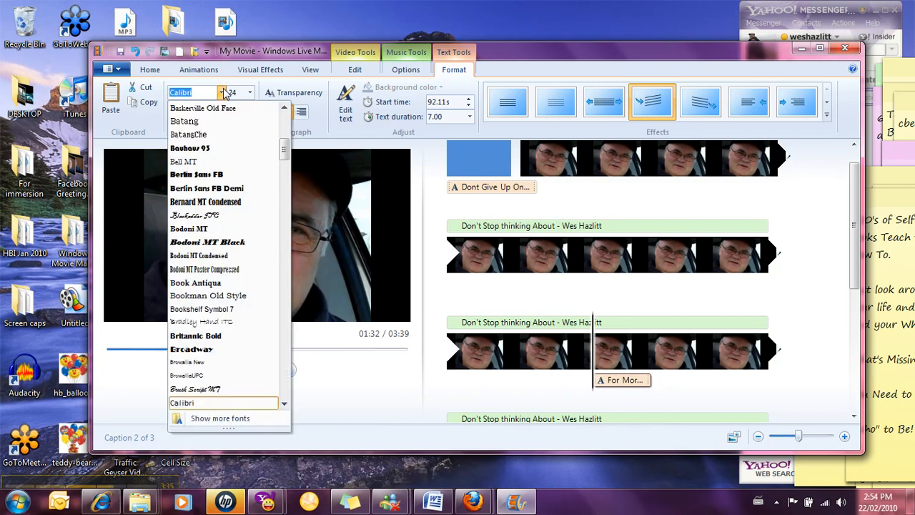
left_click(250, 92)
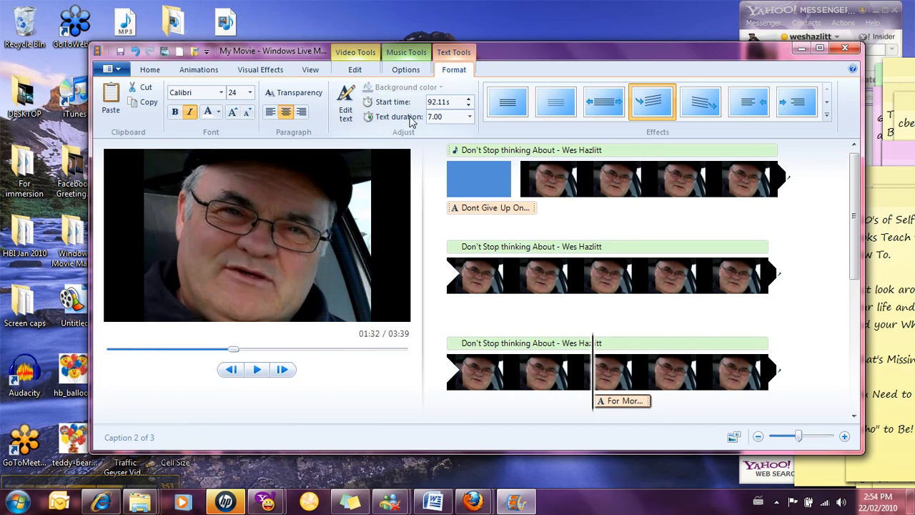
mouse_move(449, 117)
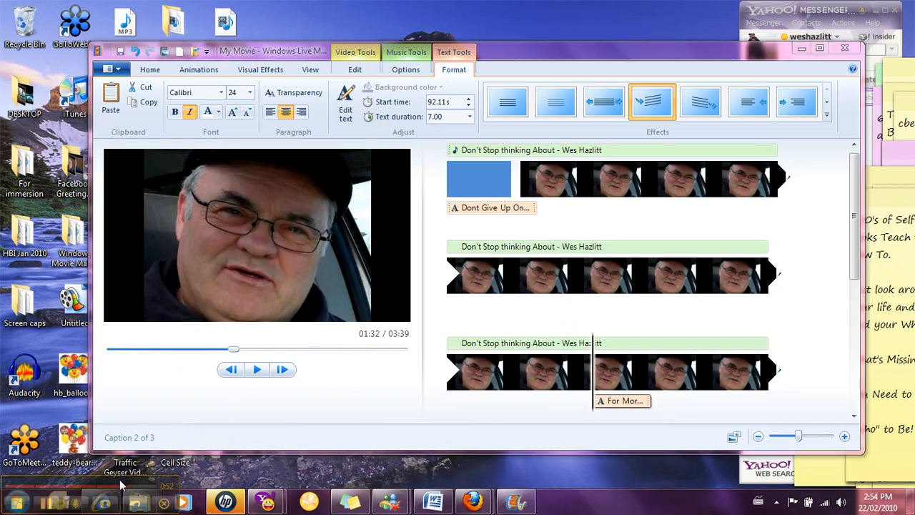
mouse_move(45, 500)
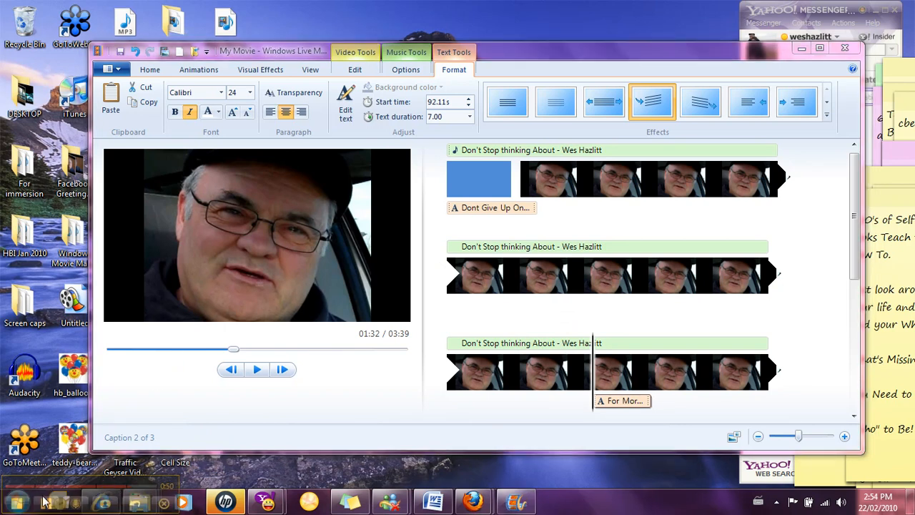